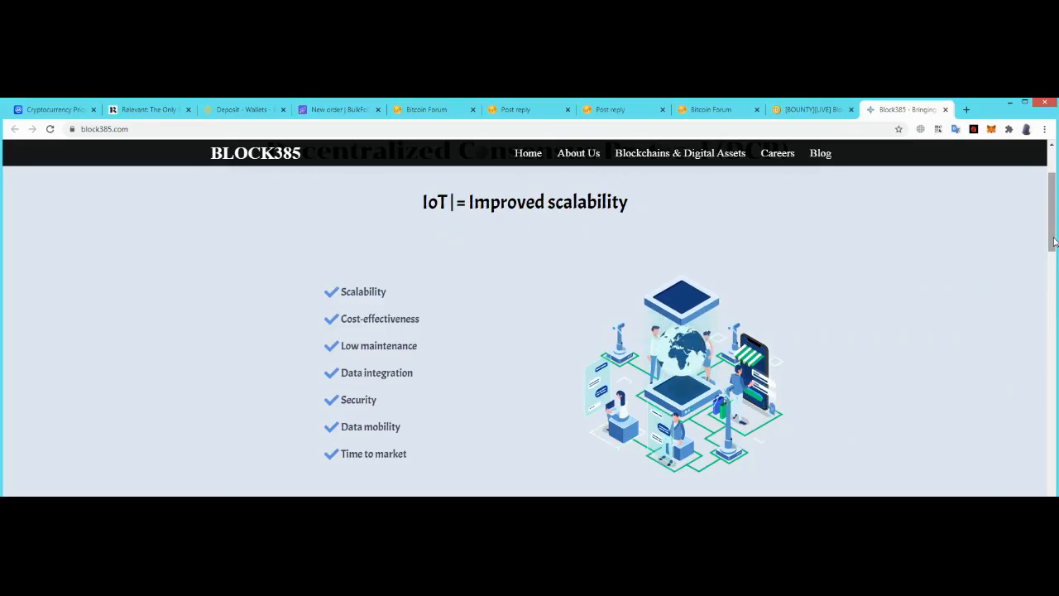
pyautogui.write('Device')
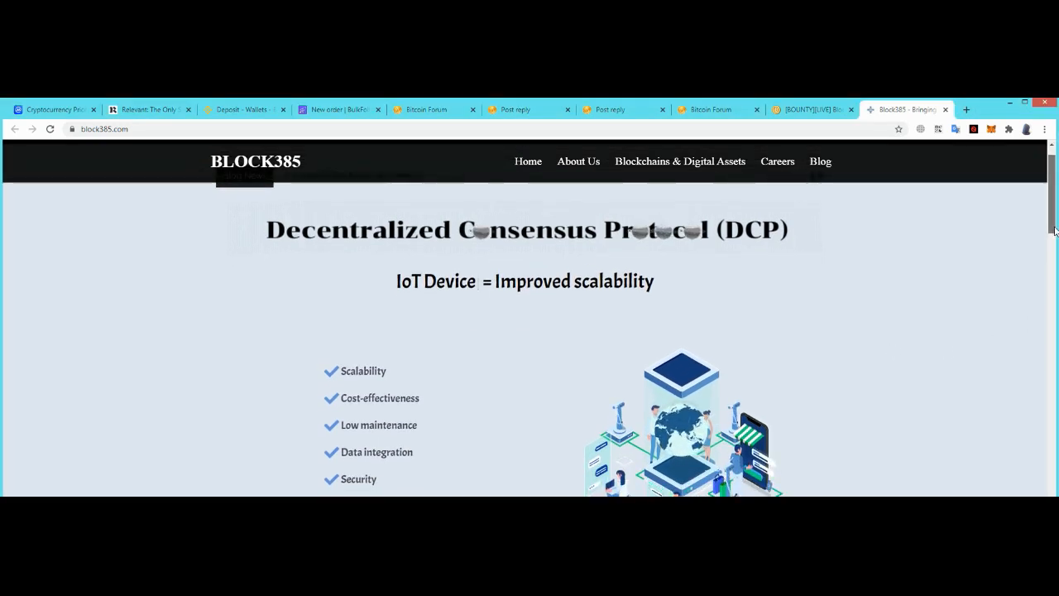
pyautogui.scroll(-3)
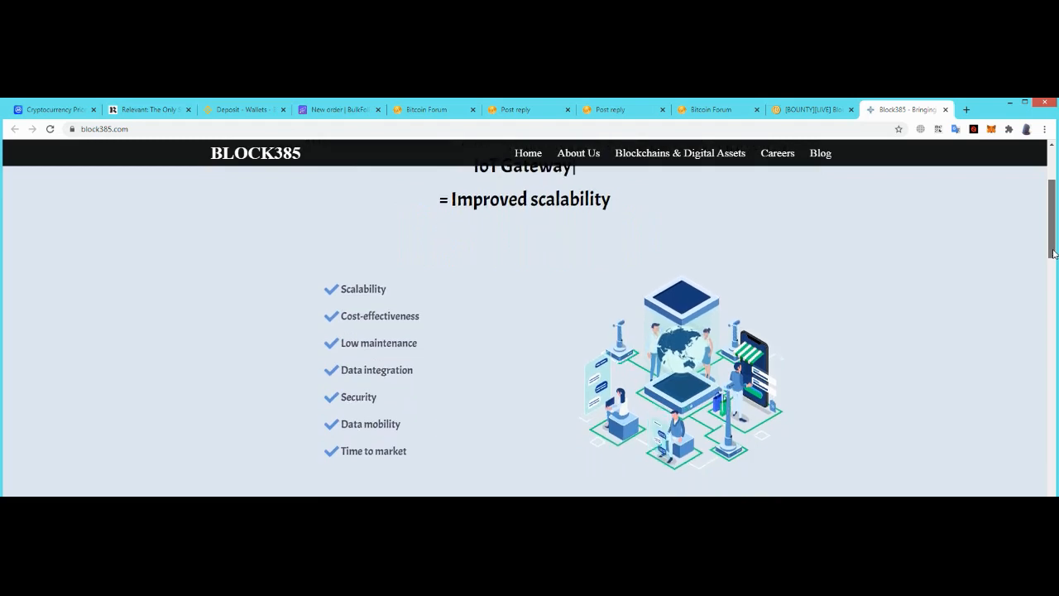
pyautogui.scroll(-3)
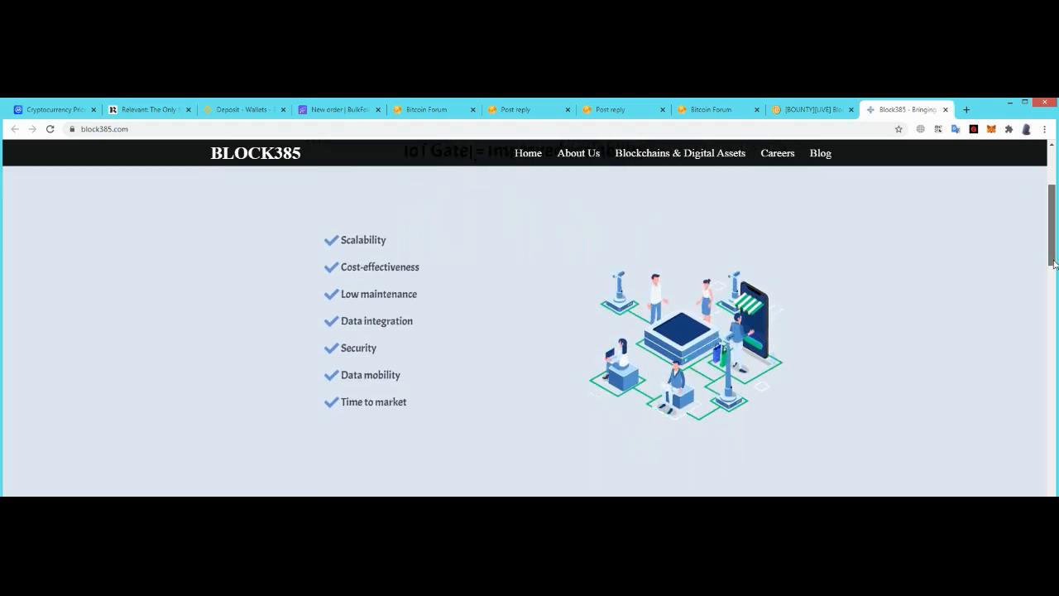
pyautogui.scroll(-3)
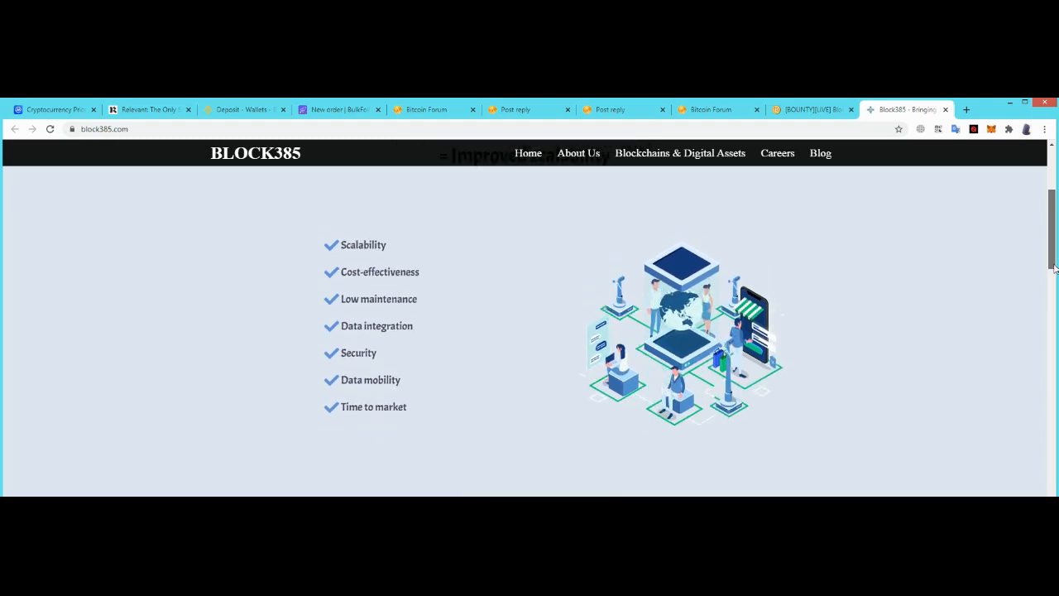
pyautogui.scroll(-3)
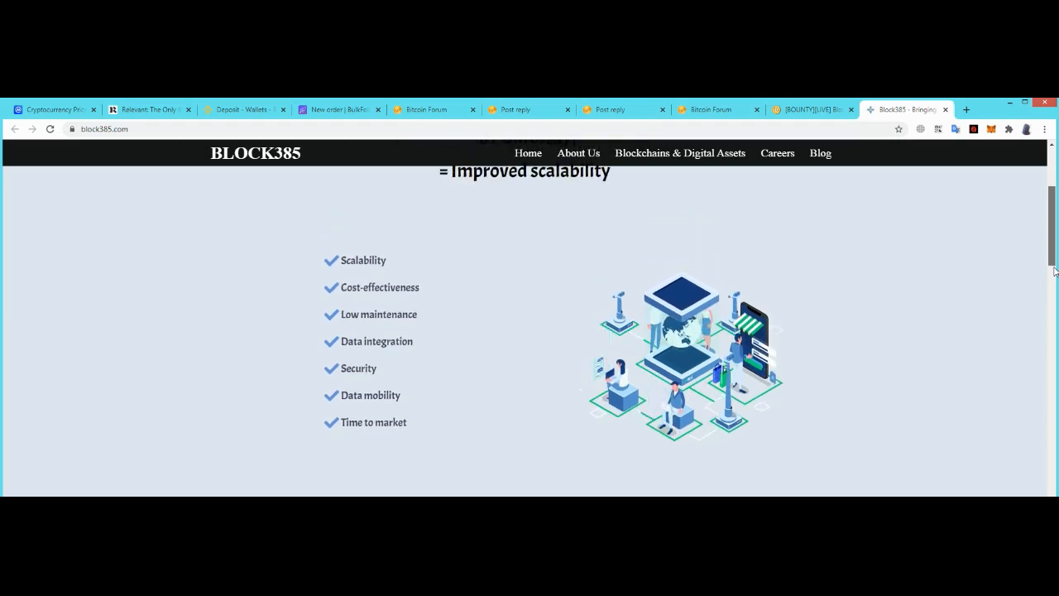
pyautogui.scroll(-3)
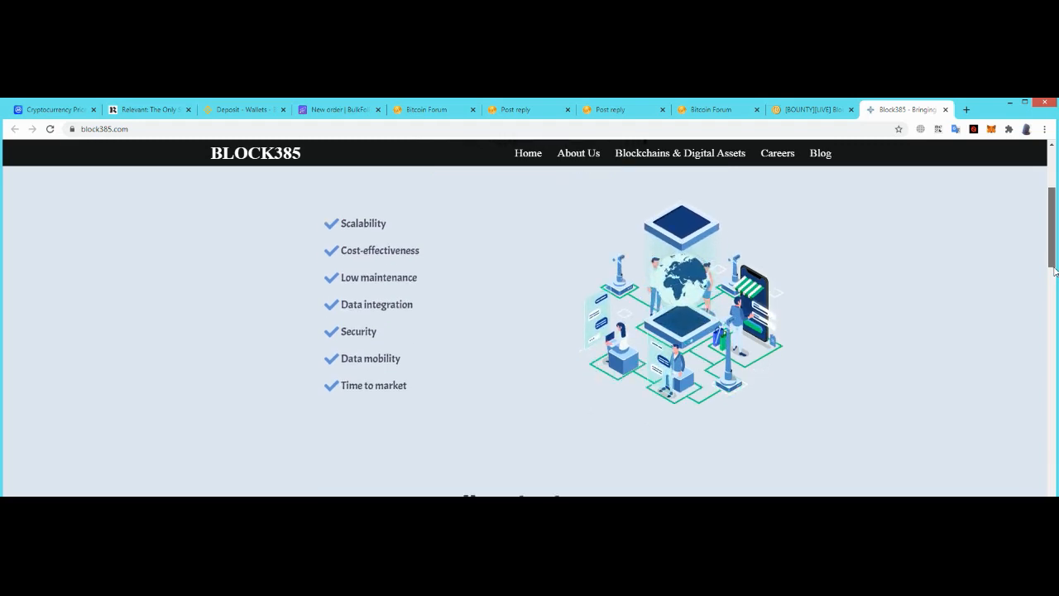
pyautogui.scroll(-3)
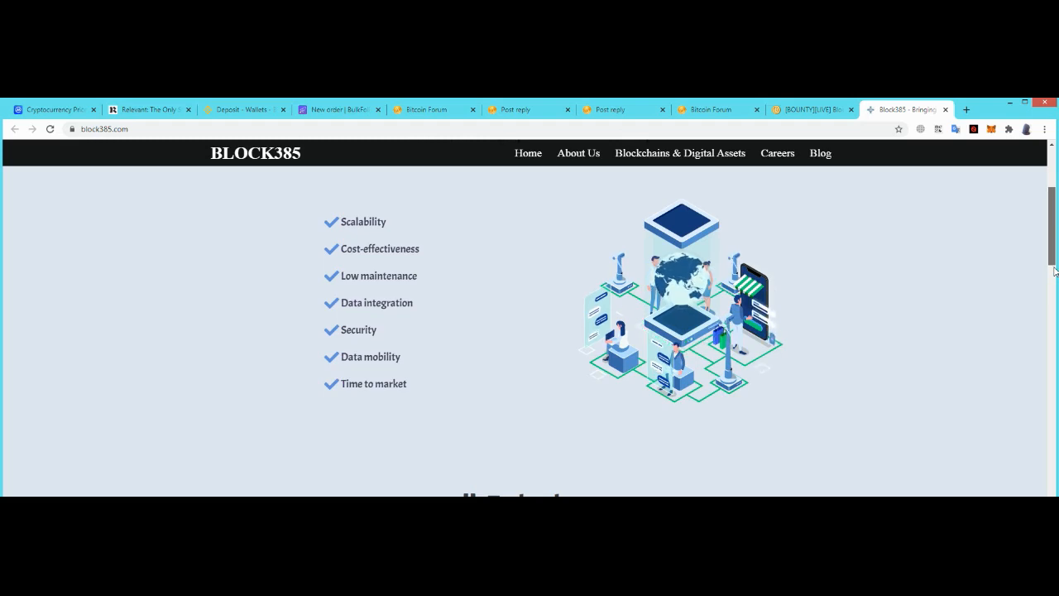
pyautogui.scroll(-3)
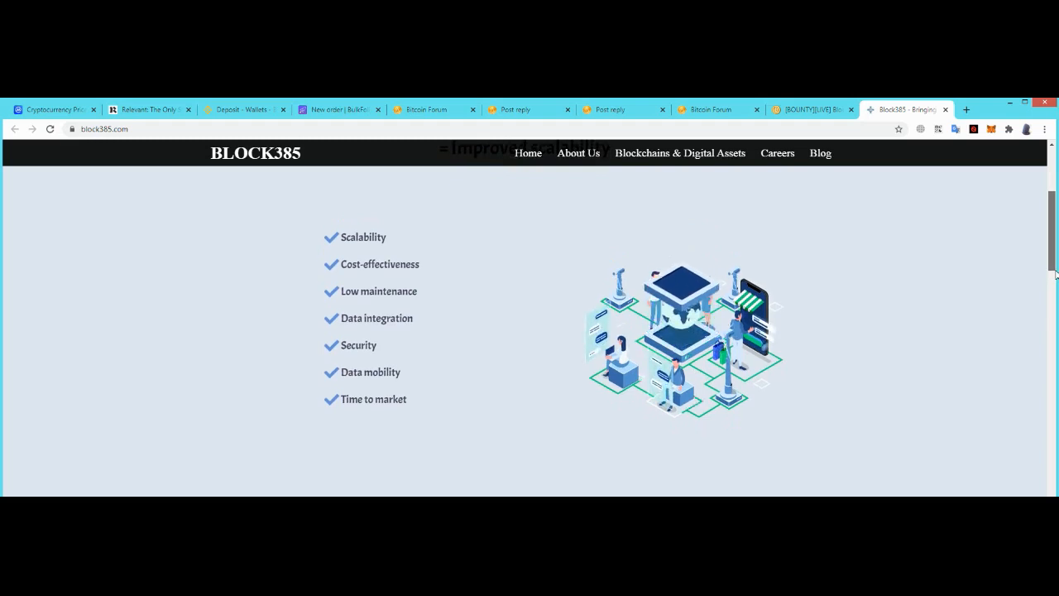
pyautogui.scroll(-3)
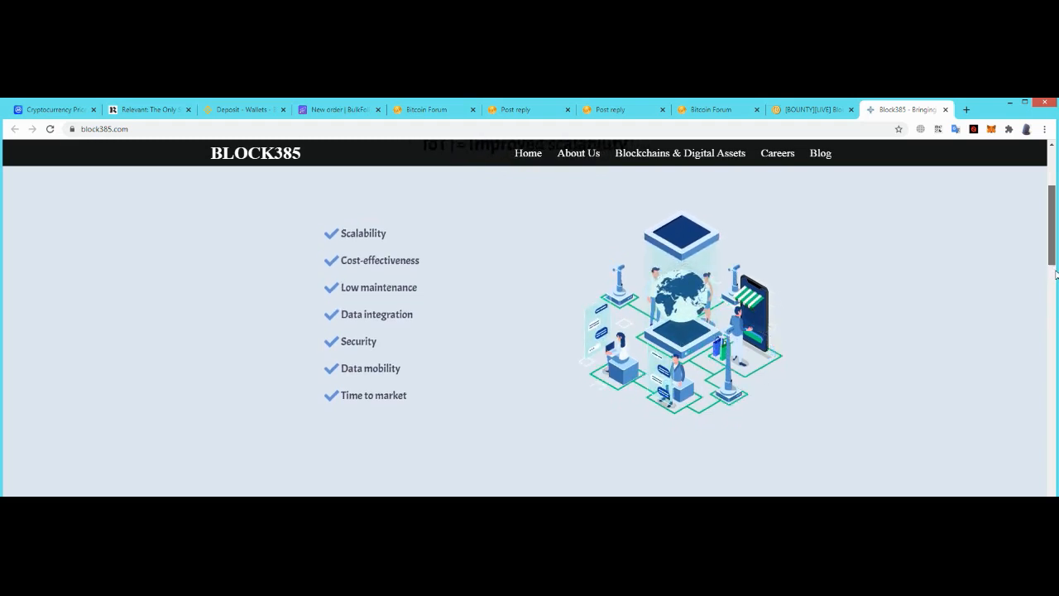
pyautogui.scroll(-3)
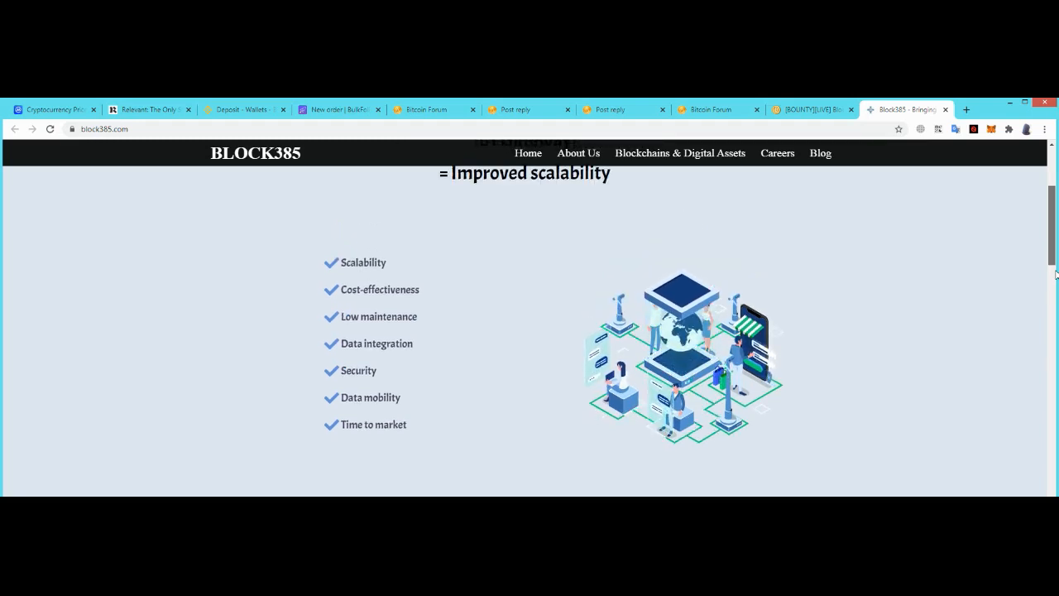
pyautogui.scroll(-3)
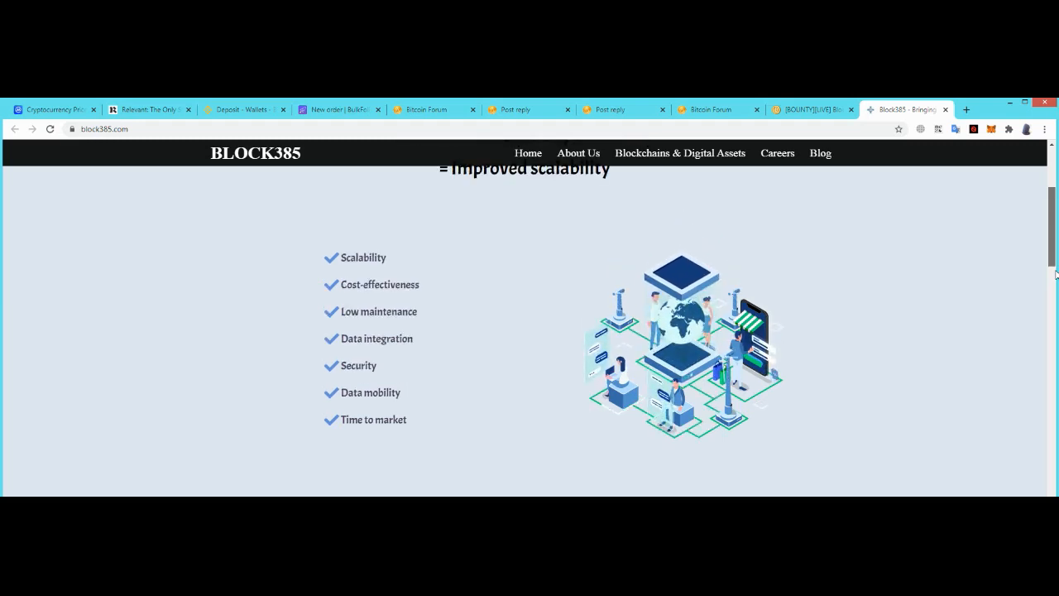
pyautogui.scroll(-3)
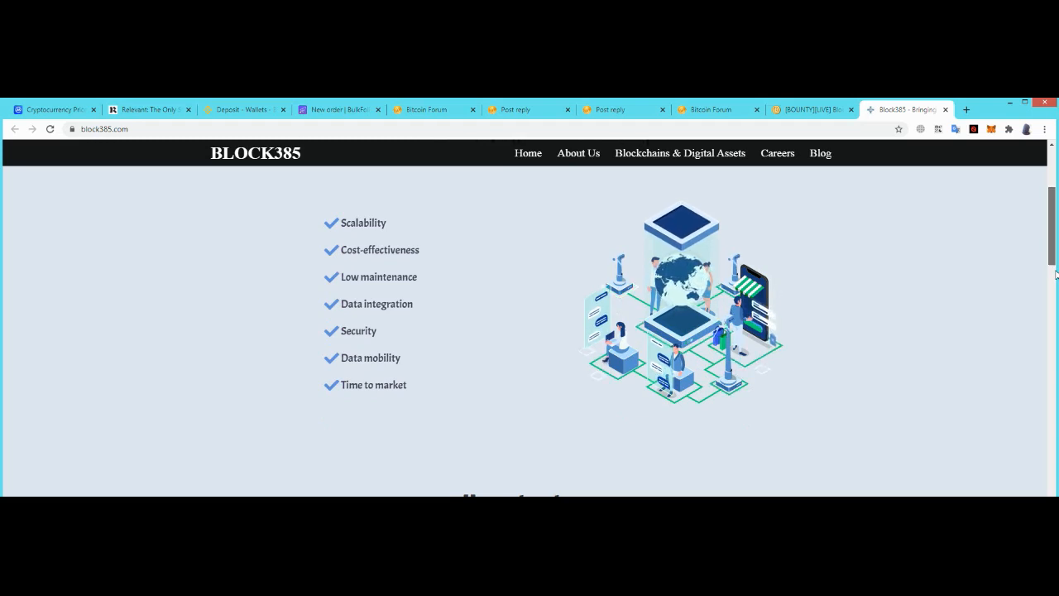
pyautogui.scroll(-3)
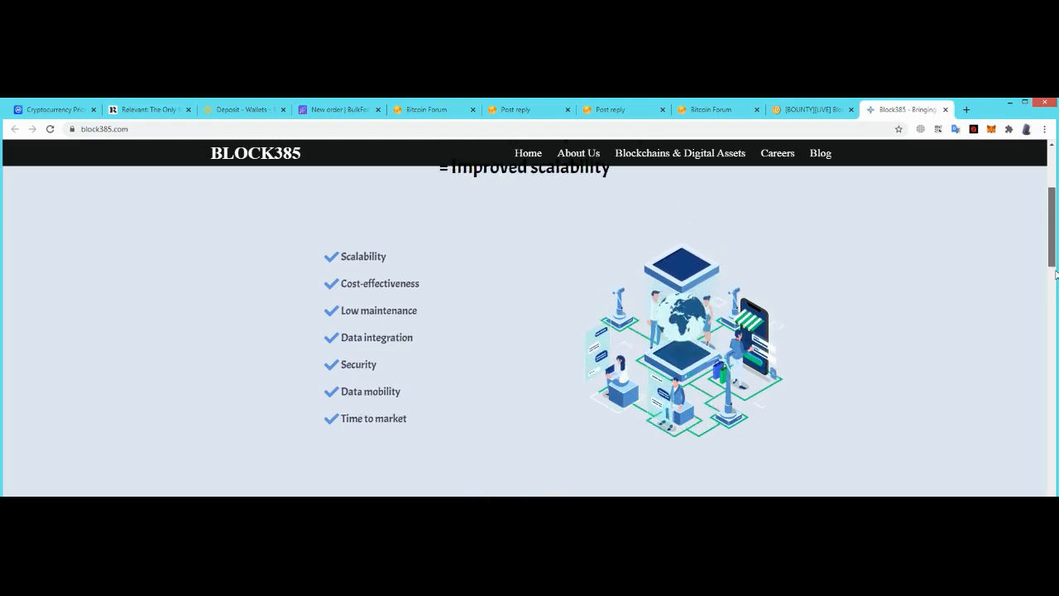
pyautogui.scroll(-3)
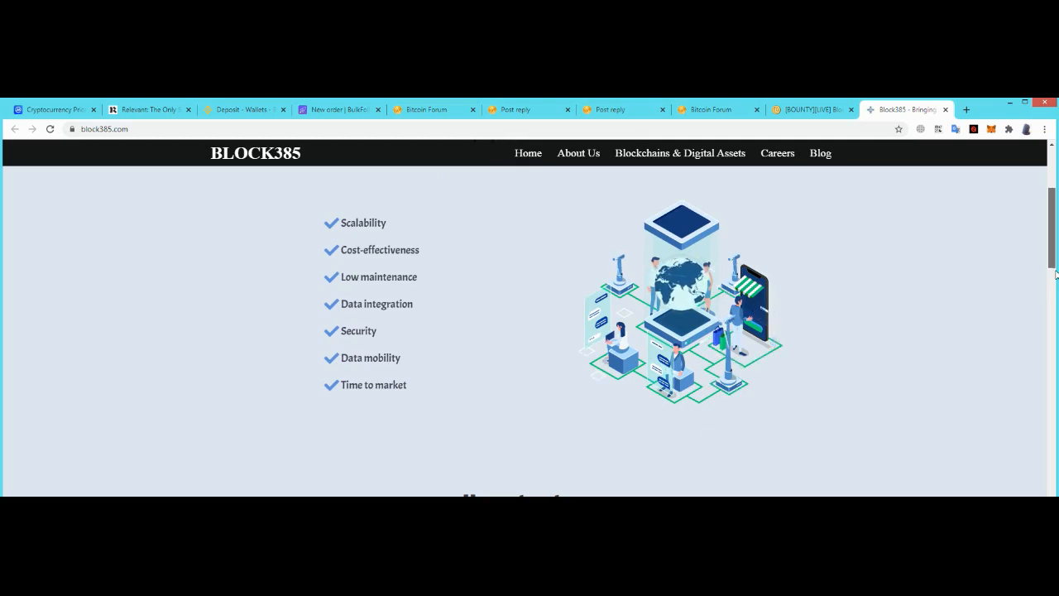
pyautogui.scroll(-3)
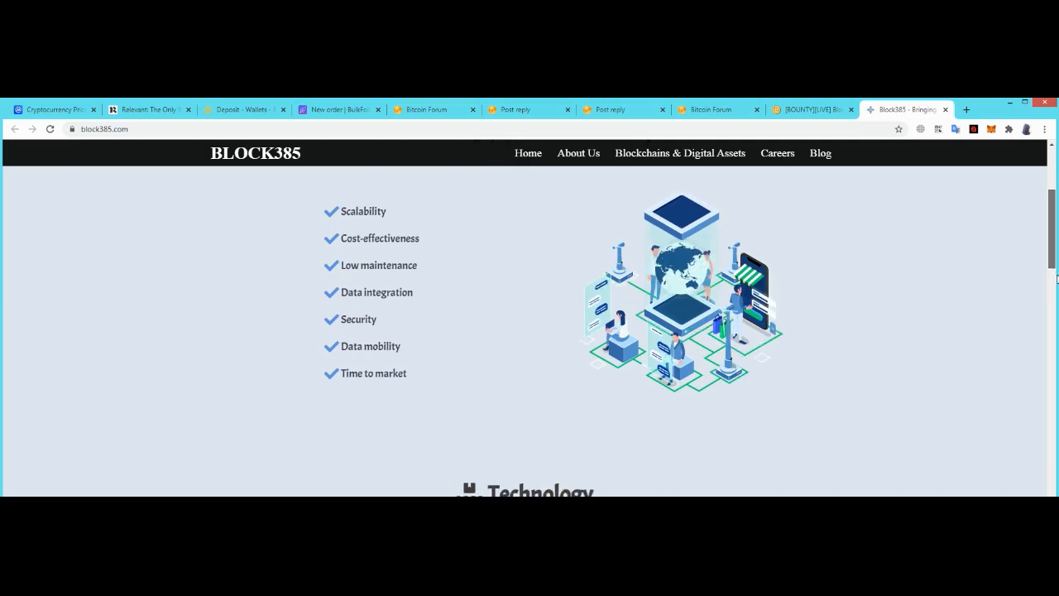
pyautogui.scroll(-3)
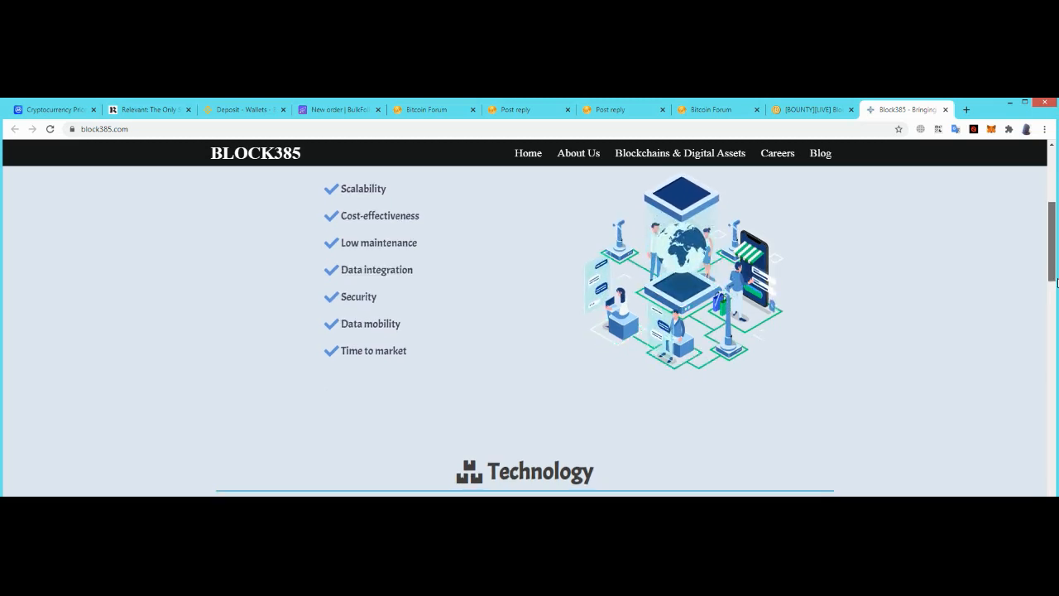
pyautogui.scroll(-3)
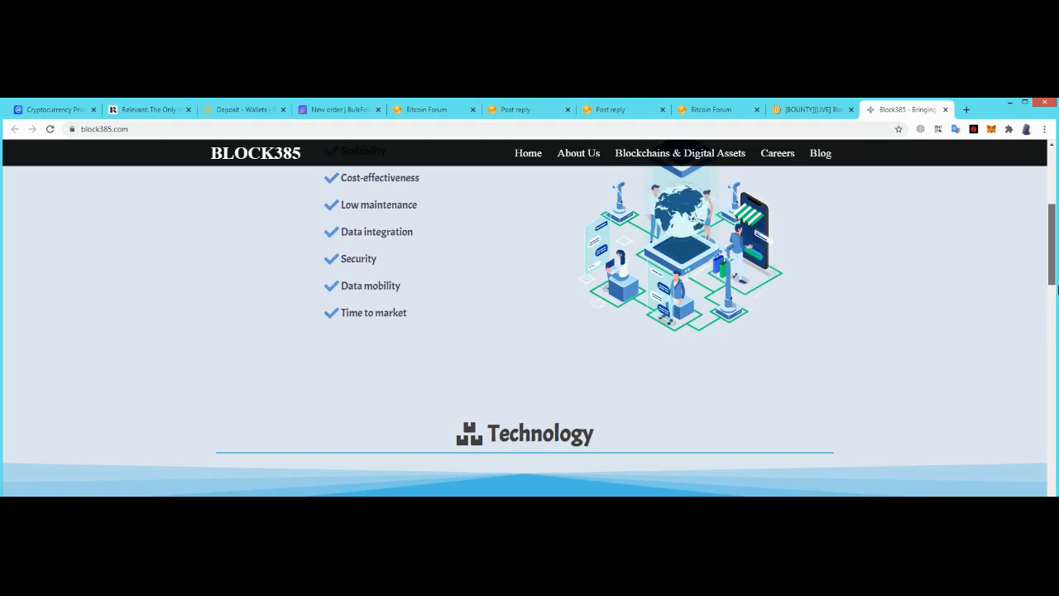
pyautogui.scroll(-3)
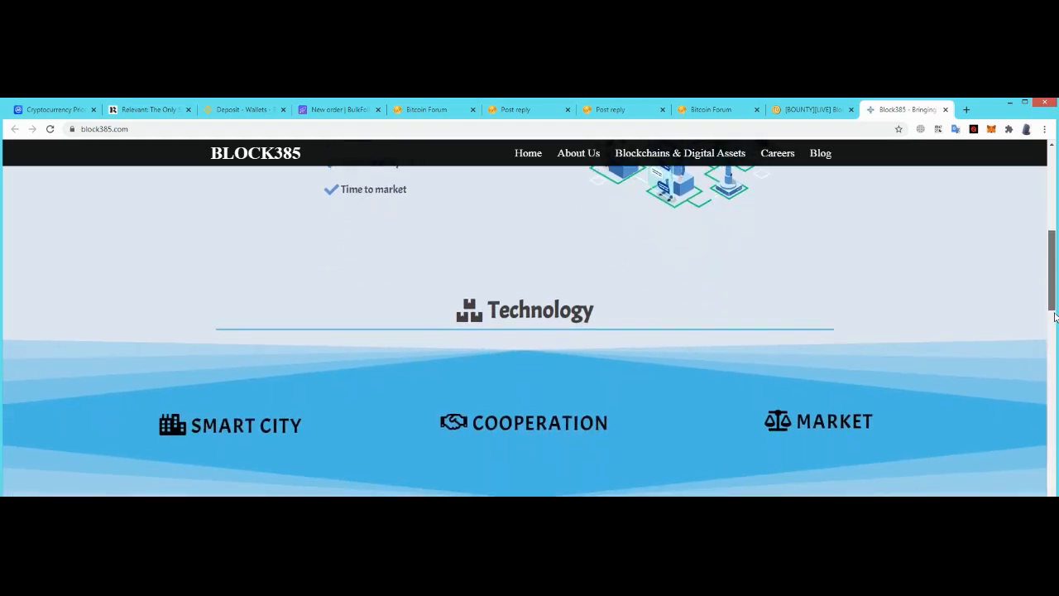
pyautogui.scroll(-3)
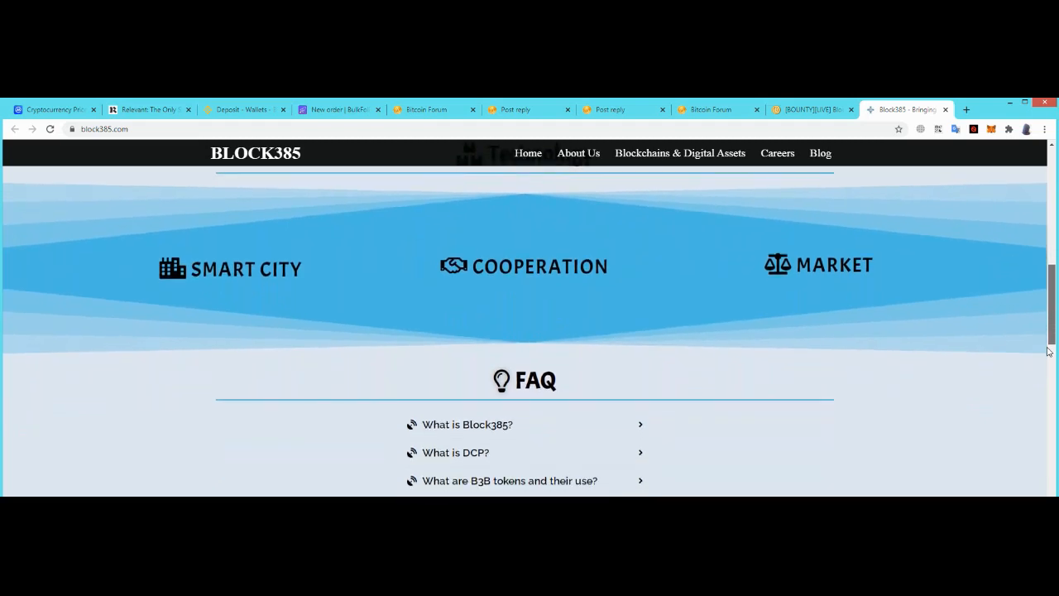
pyautogui.scroll(-3)
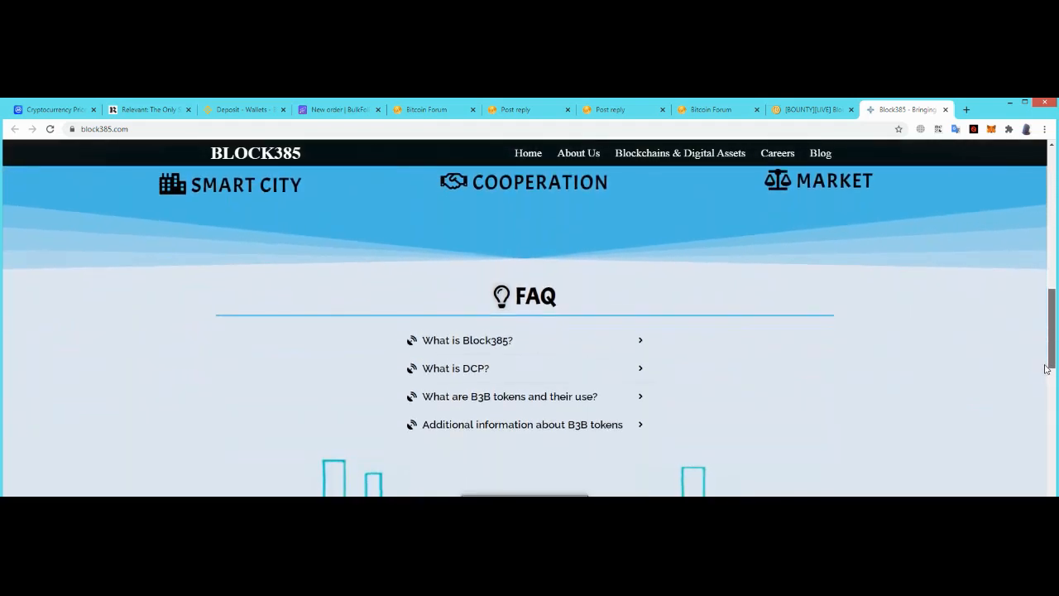
pyautogui.scroll(-3)
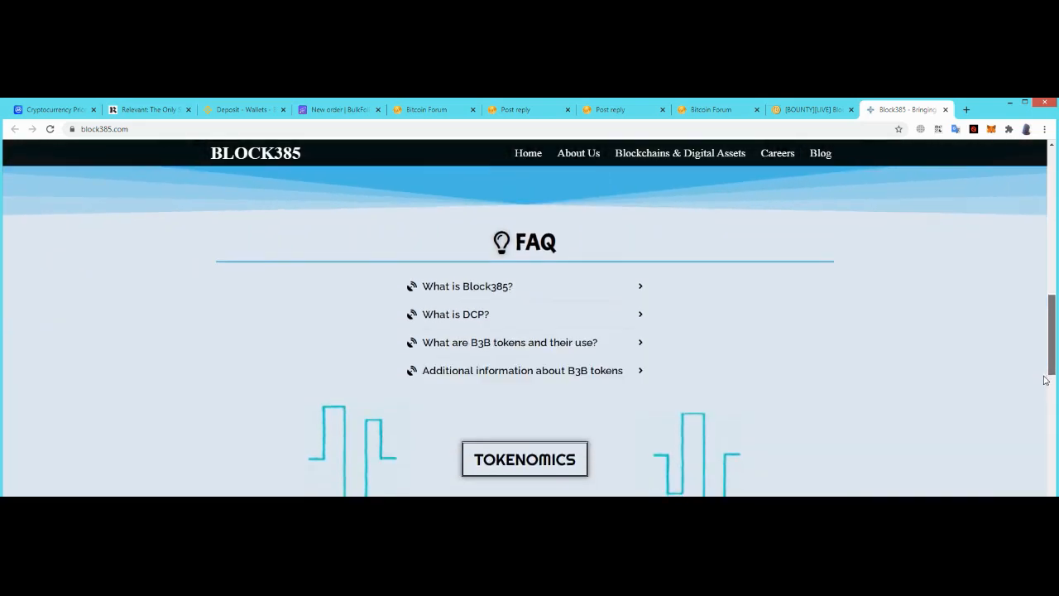
pyautogui.scroll(-3)
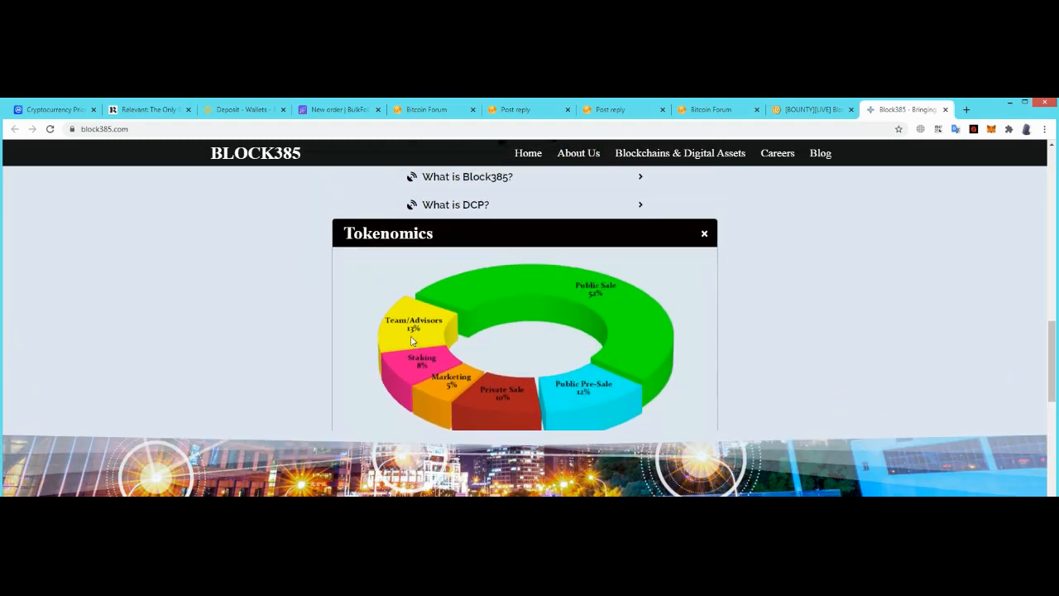
pyautogui.moveTo(430, 373)
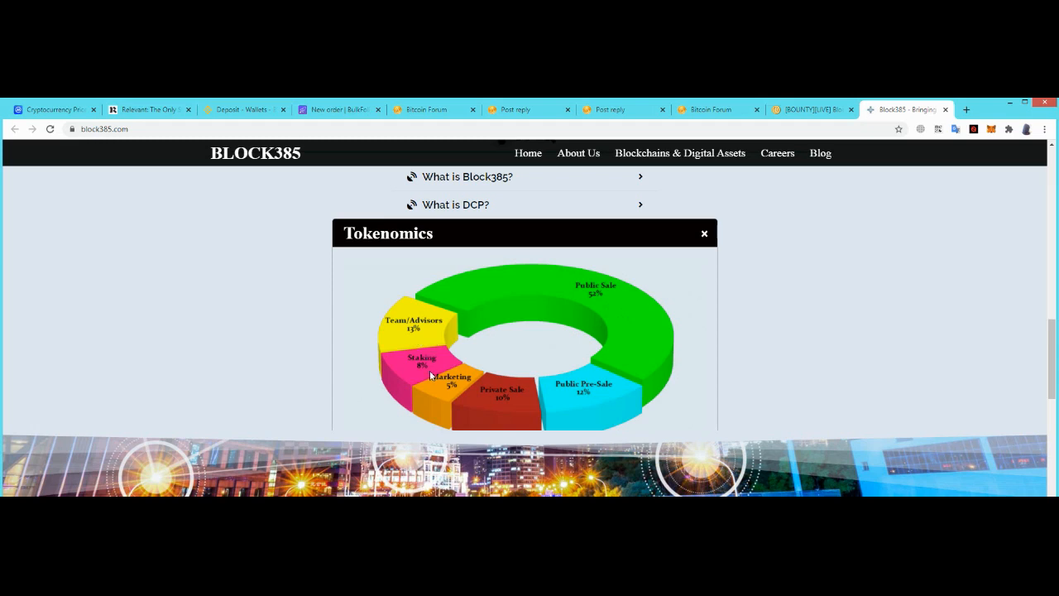
pyautogui.moveTo(526, 404)
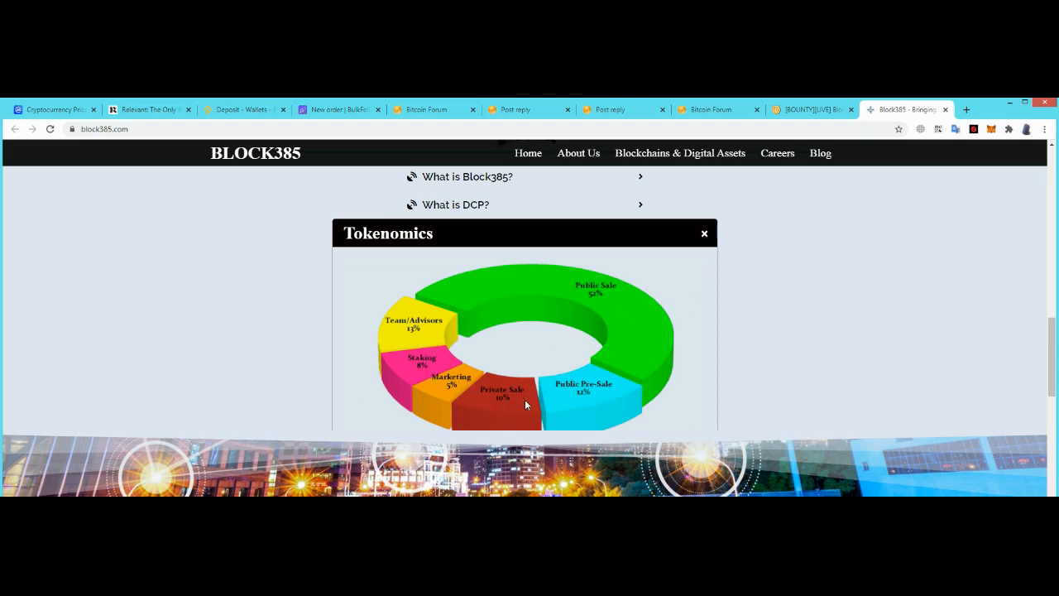
pyautogui.moveTo(595, 397)
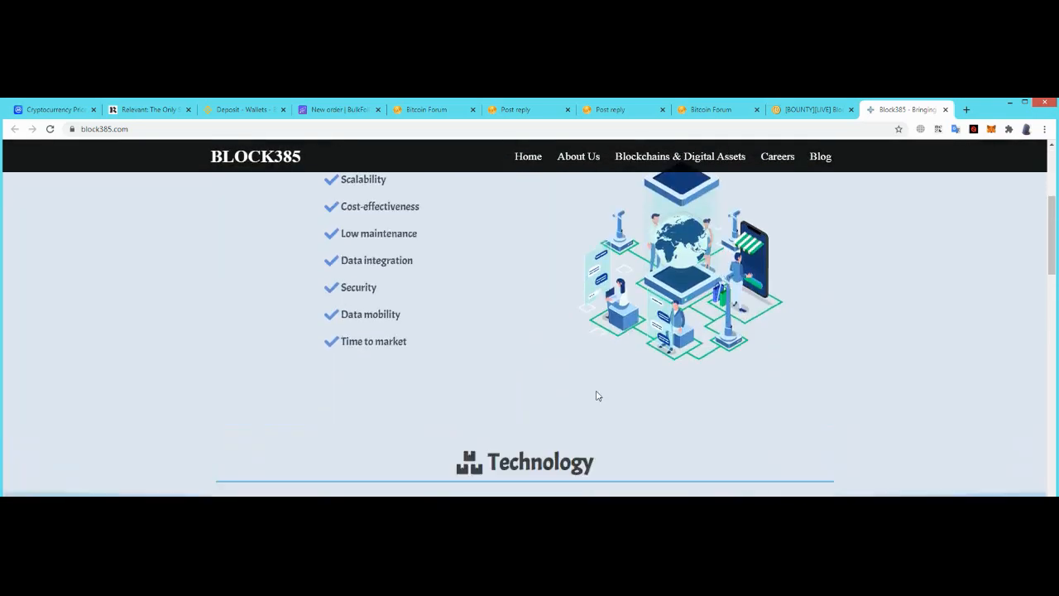
pyautogui.scroll(-3)
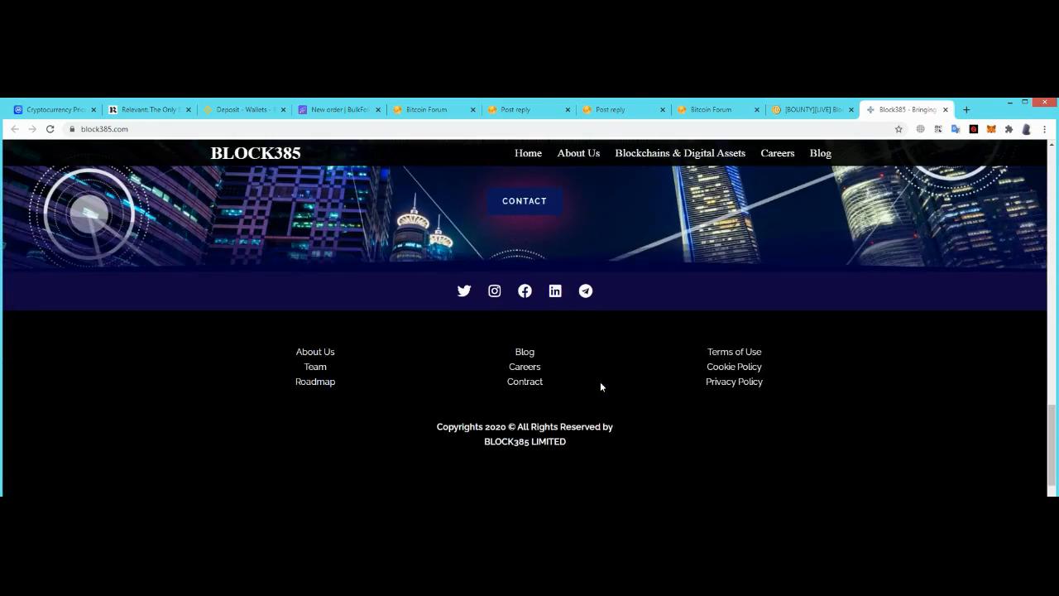
pyautogui.scroll(3)
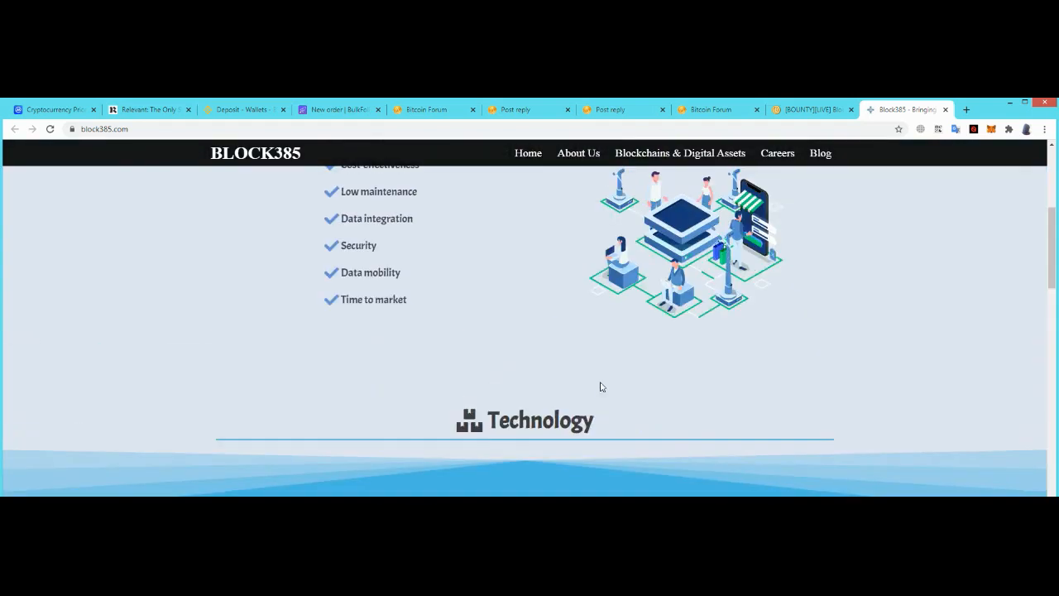